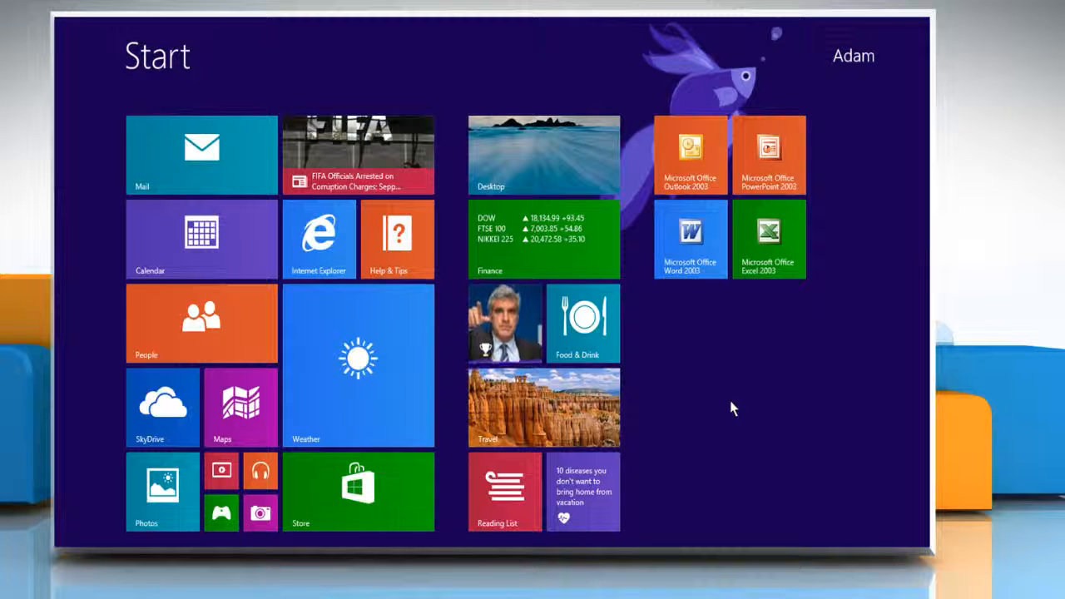
mouse_move(732, 373)
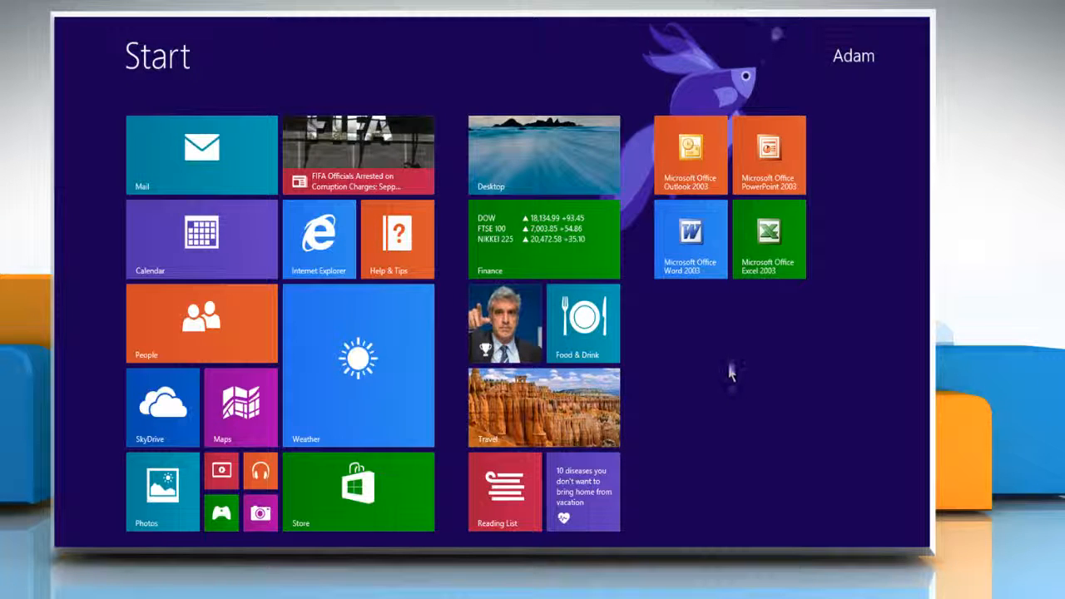
mouse_move(691, 153)
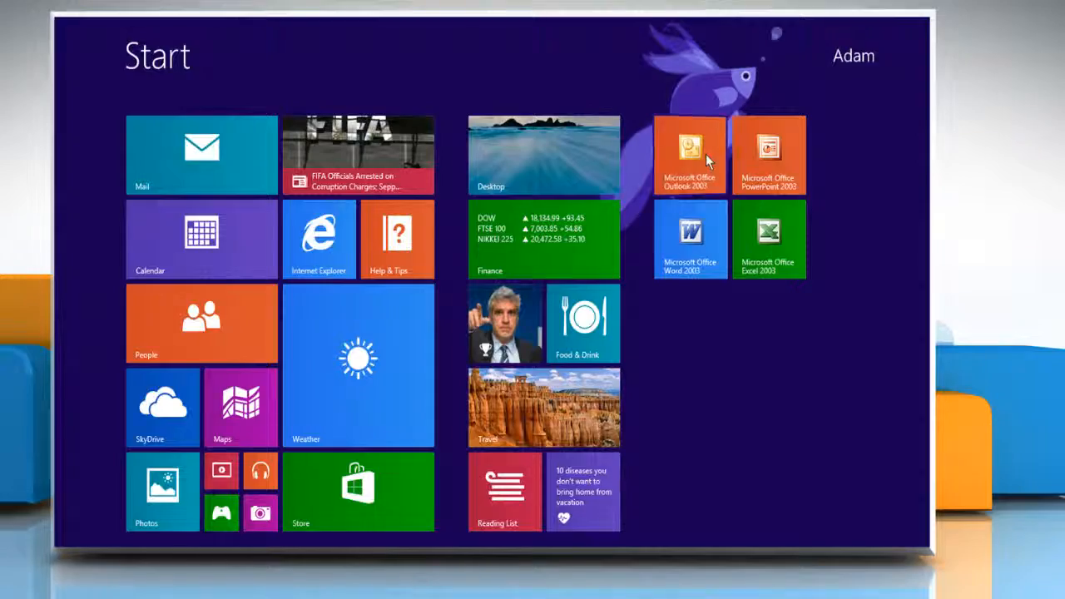
- Launch Outlook and start the E-mail Accounts wizard to add a new e-mail account
left_click(689, 153)
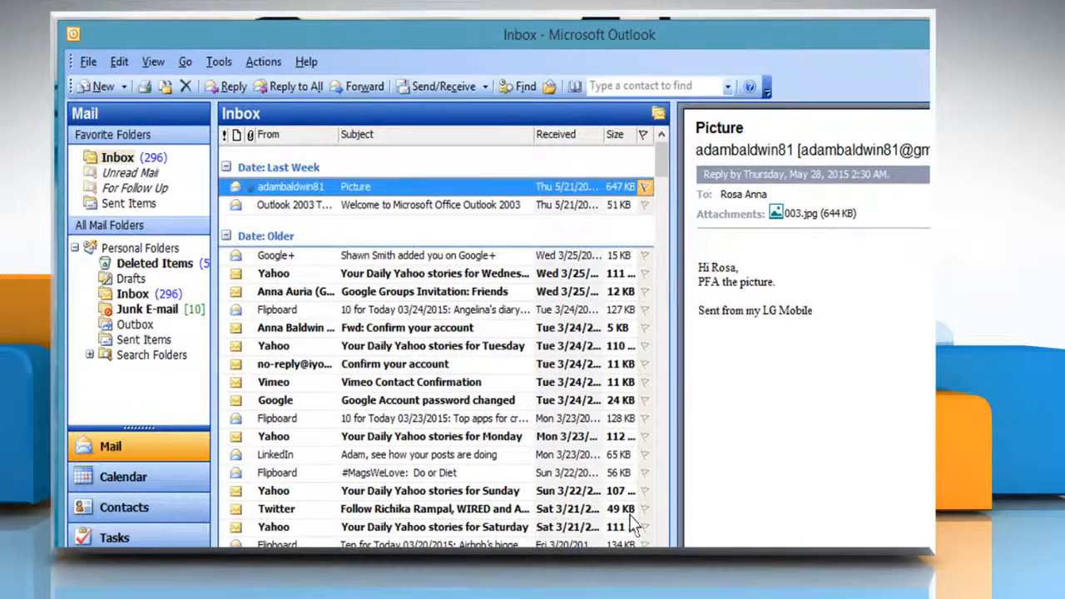
left_click(219, 60)
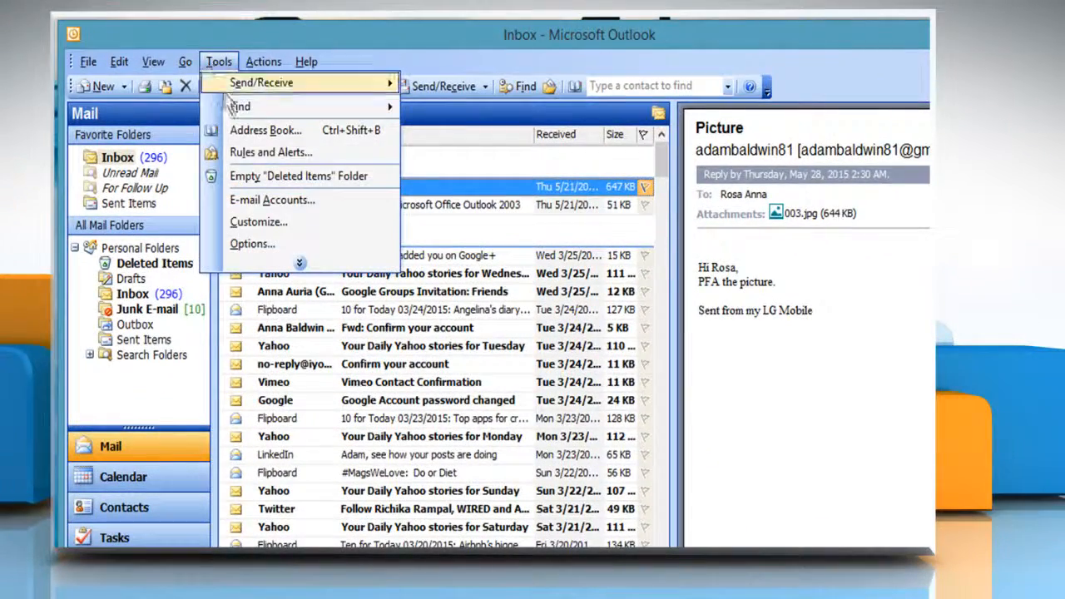
left_click(273, 200)
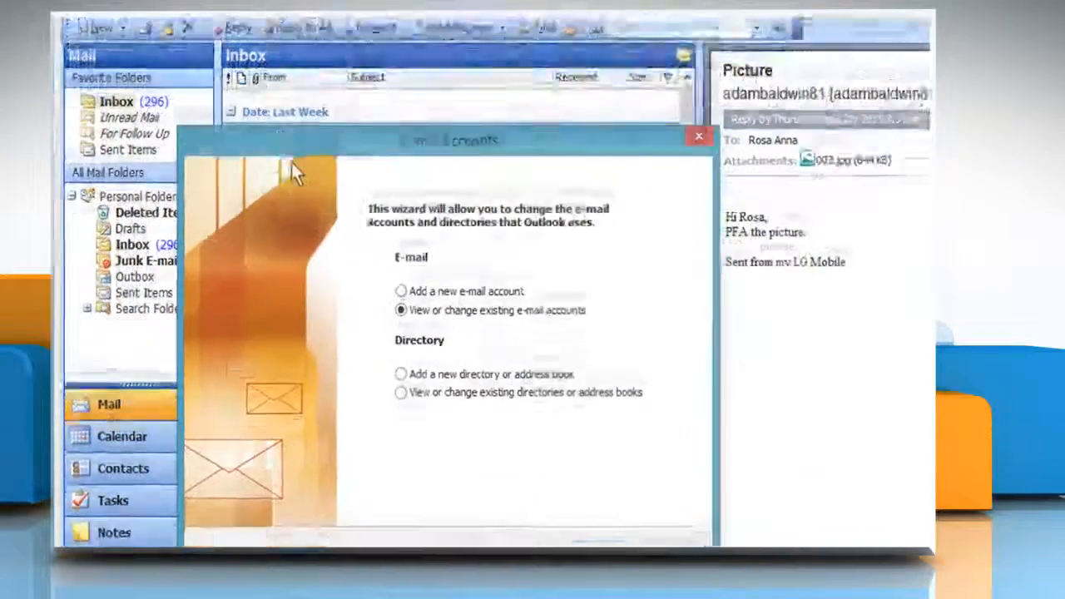
left_click(421, 213)
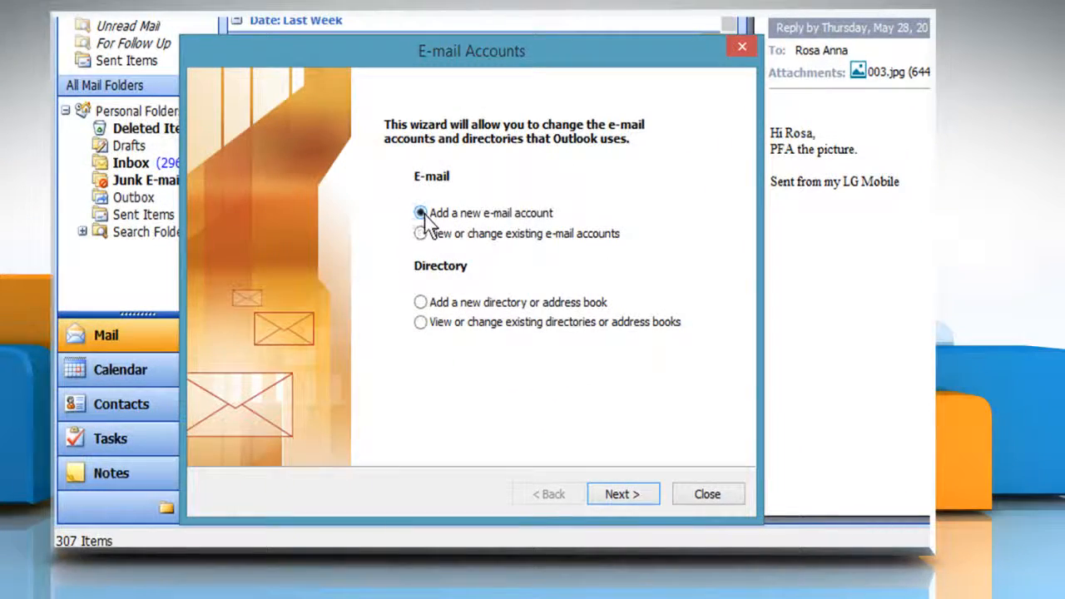
left_click(622, 493)
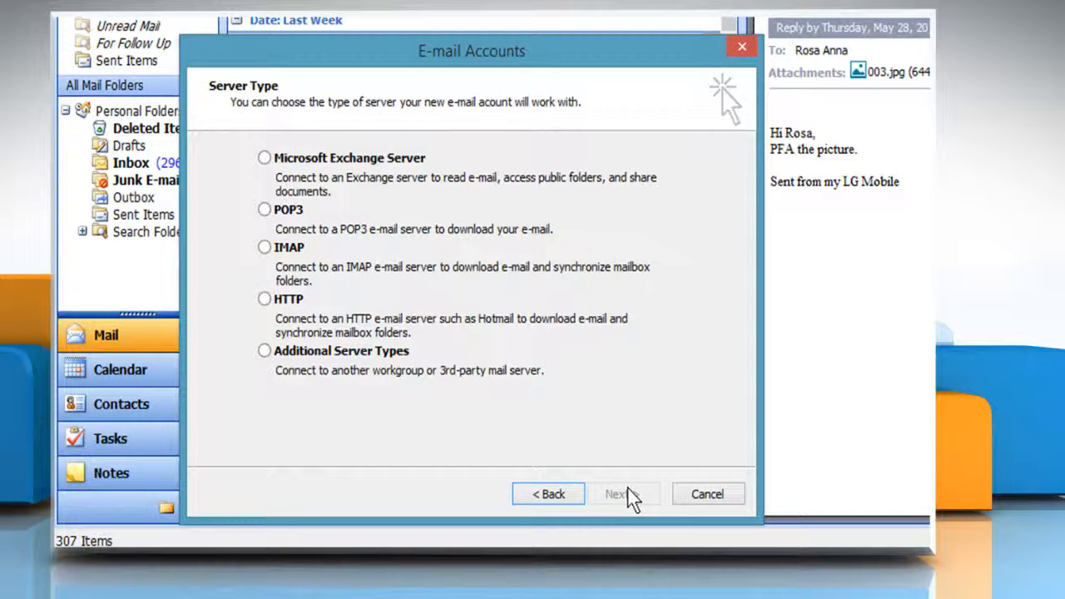
mouse_move(342, 263)
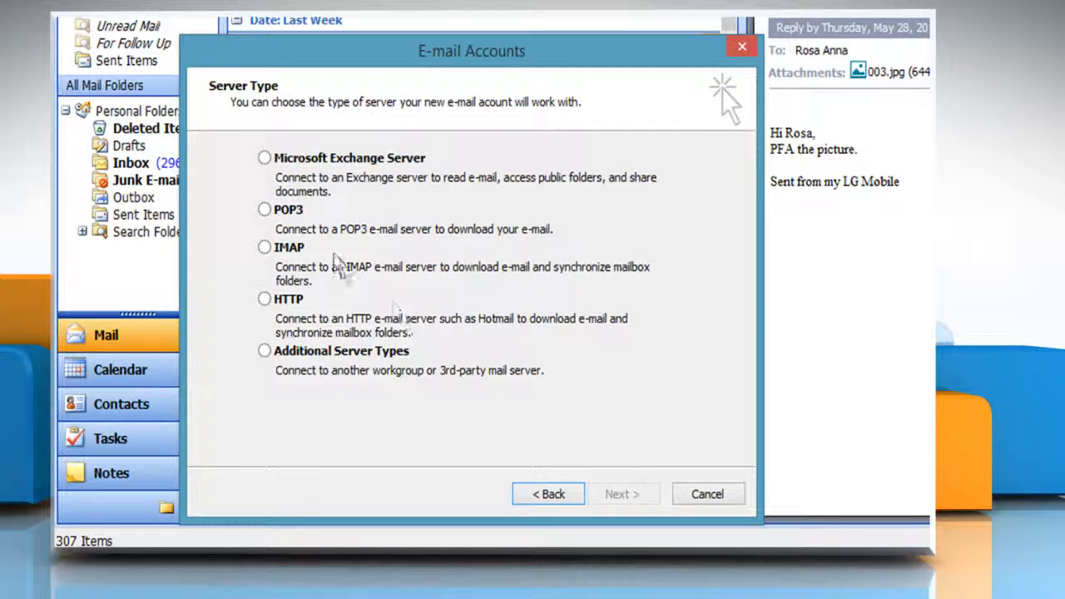
- Choose POP3 as the server type and continue to the account settings page
left_click(265, 210)
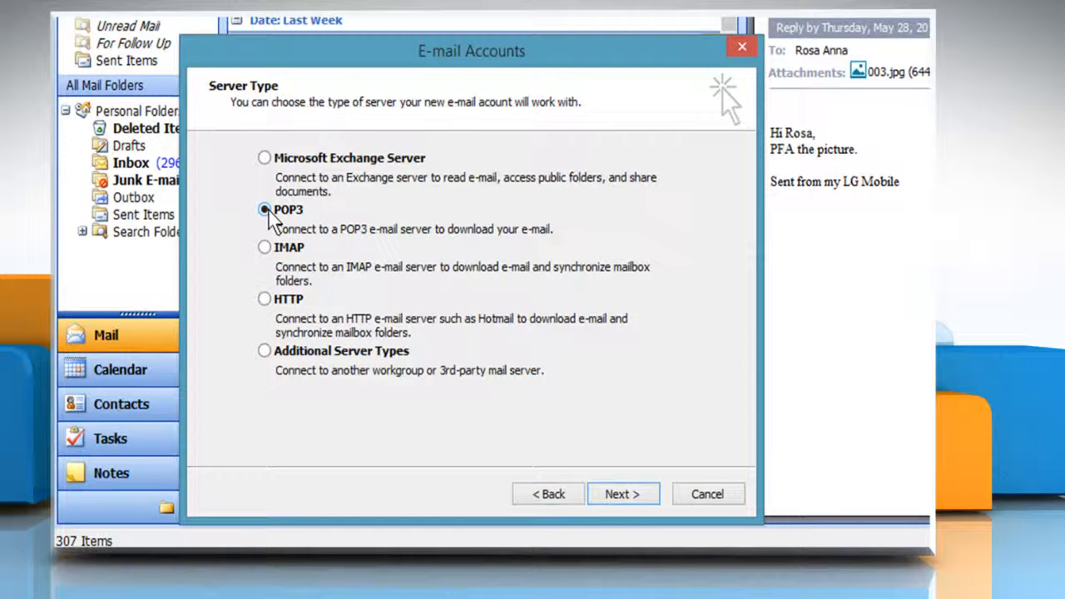
left_click(622, 493)
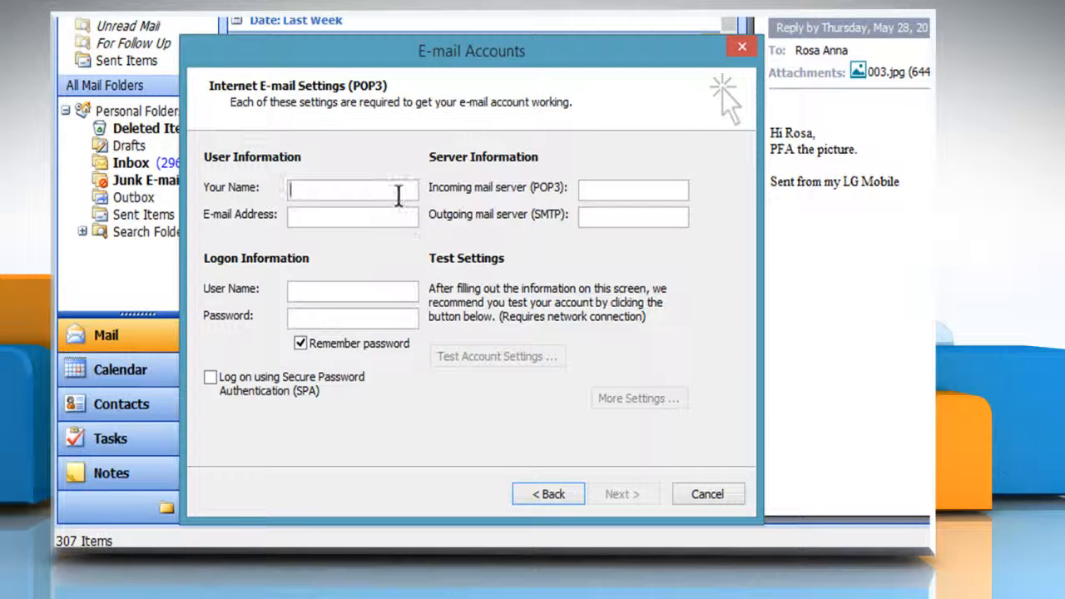
- Enter the name 'Anna A...' and incoming server pop.gmail.com
type("Anna A")
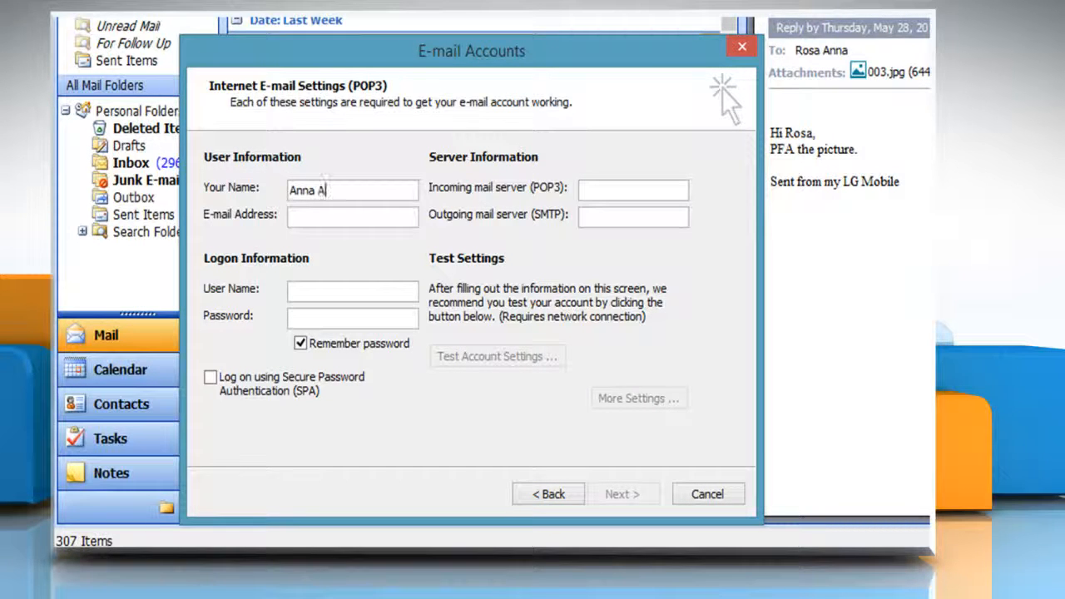
type("uria")
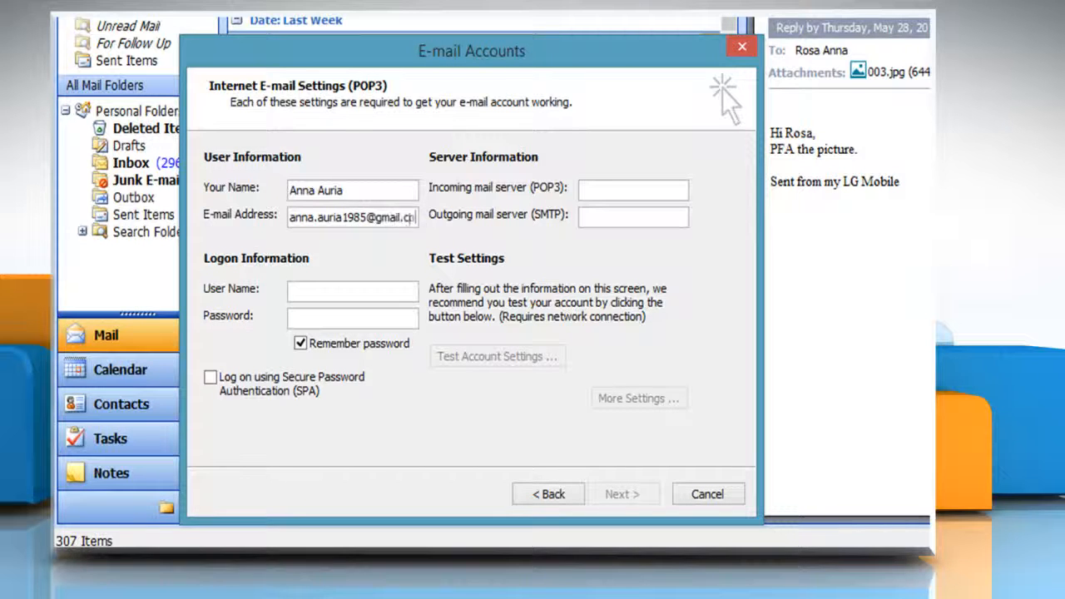
type("pop")
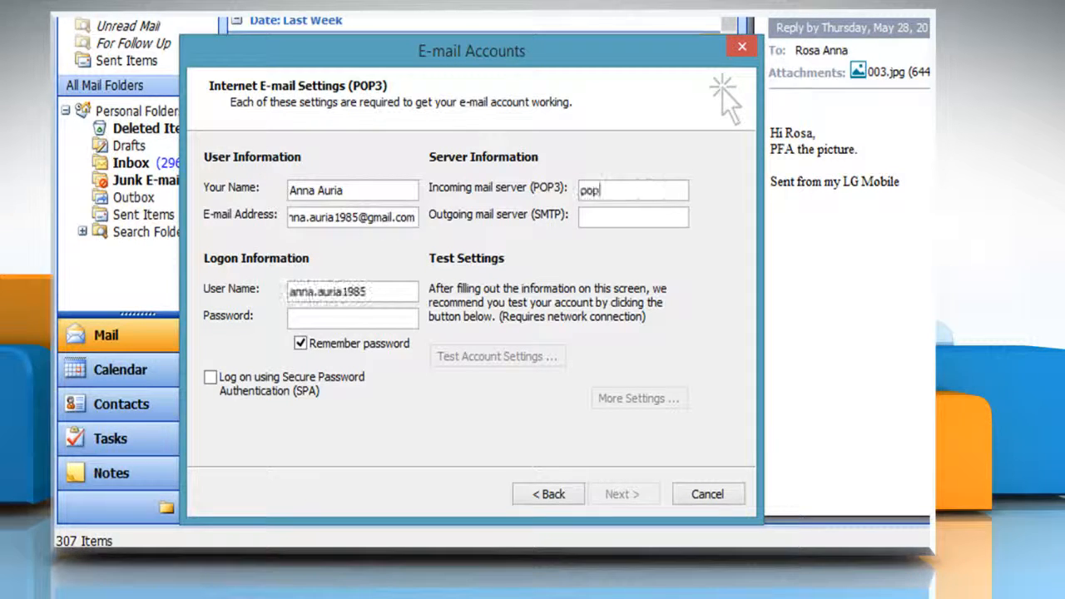
type(".gmail.com")
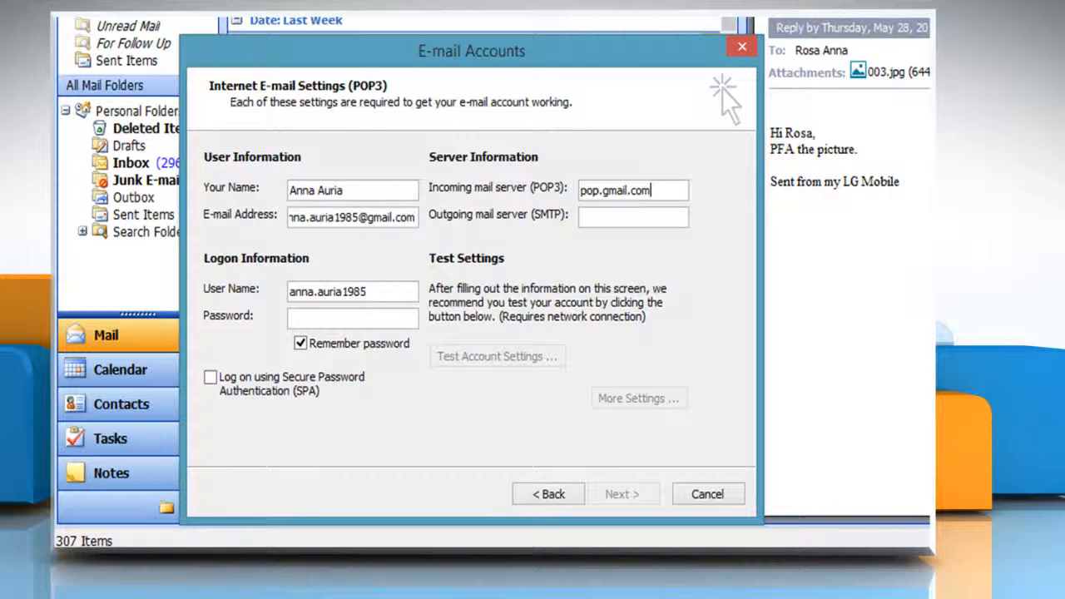
- Enter outgoing server smtp.gmail.com and the password, then go to More Settings
left_click(632, 216)
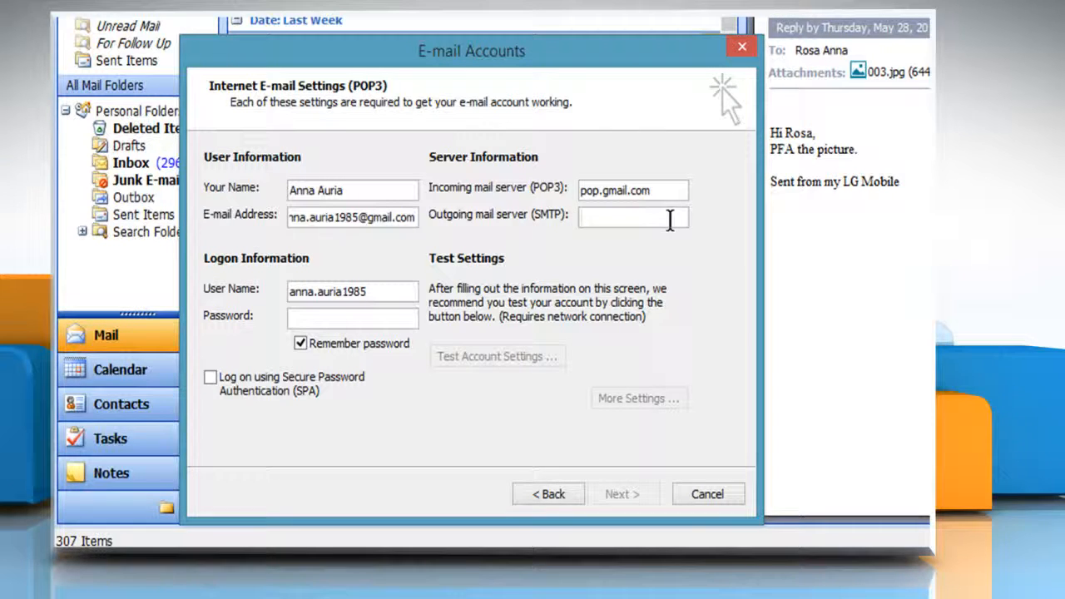
type("smtp.gmail")
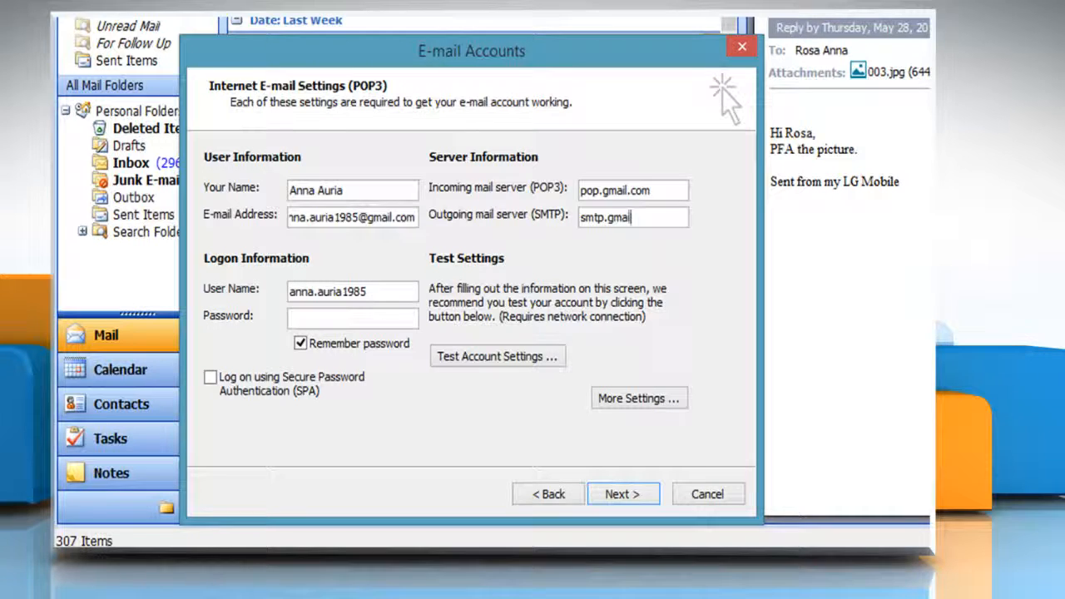
type(".com")
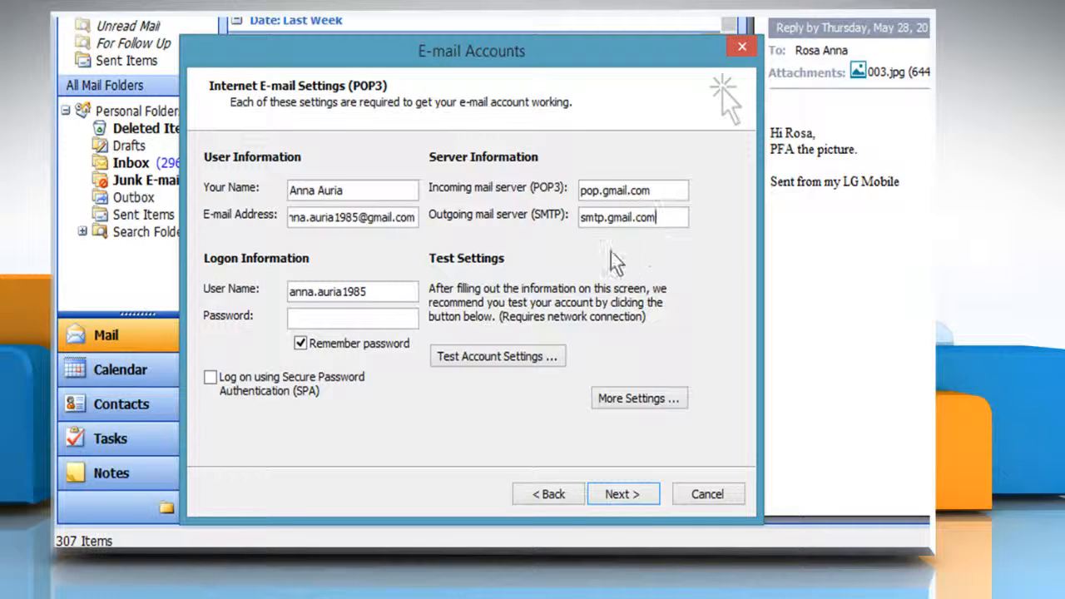
type("**")
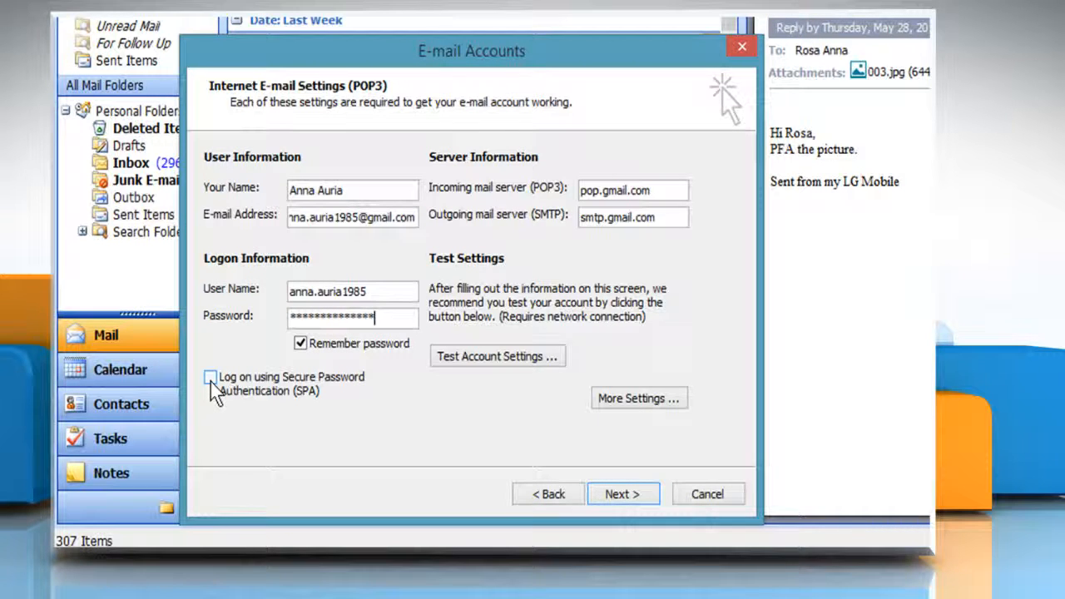
mouse_move(341, 402)
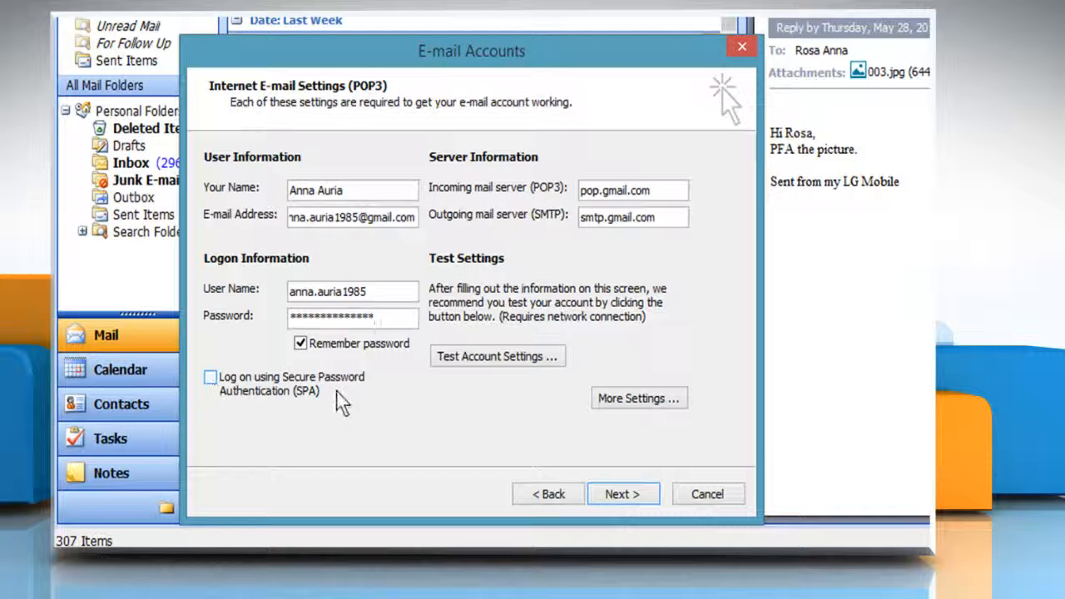
left_click(640, 398)
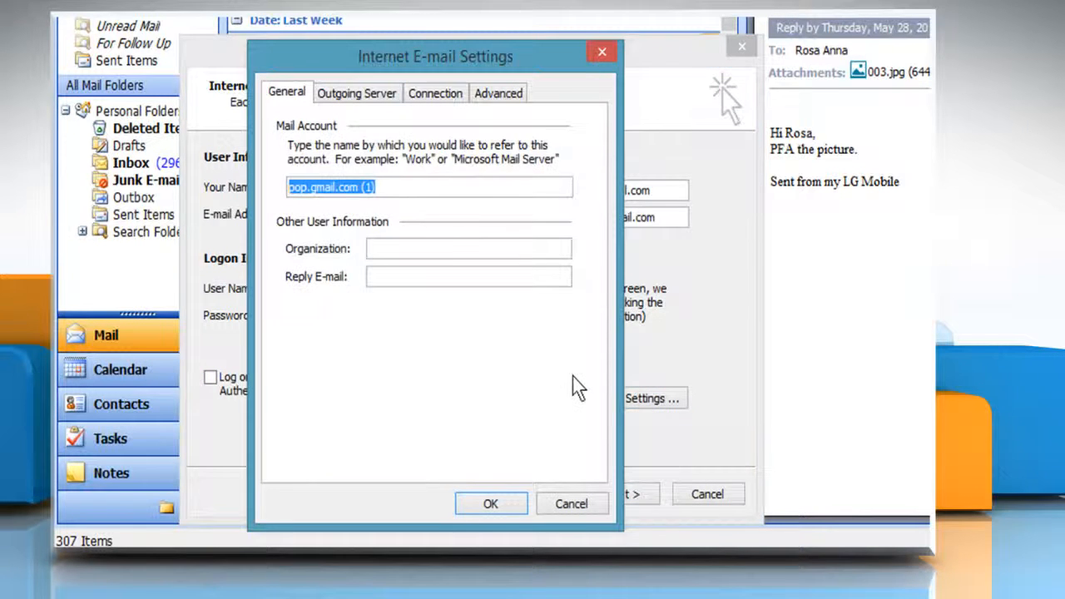
- Require SMTP authentication on the Outgoing Server settings, using the incoming server's settings
left_click(356, 94)
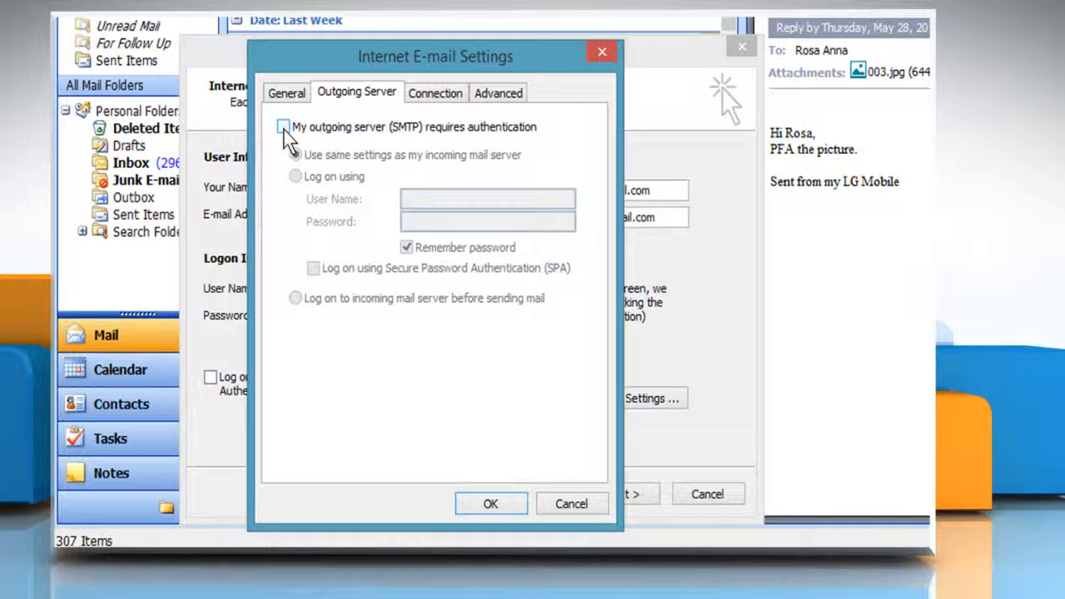
left_click(283, 126)
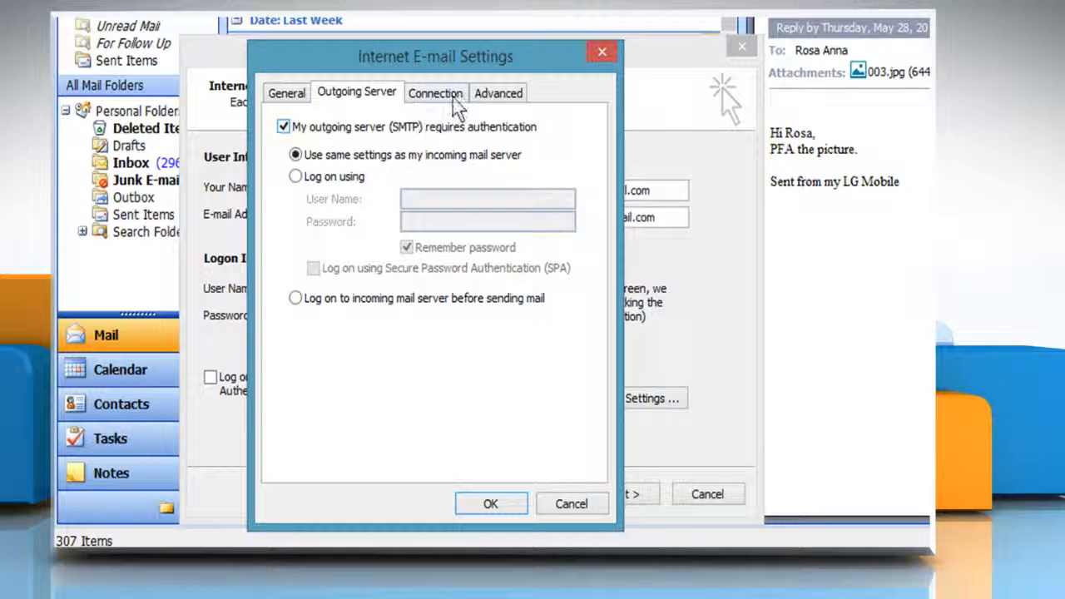
left_click(498, 93)
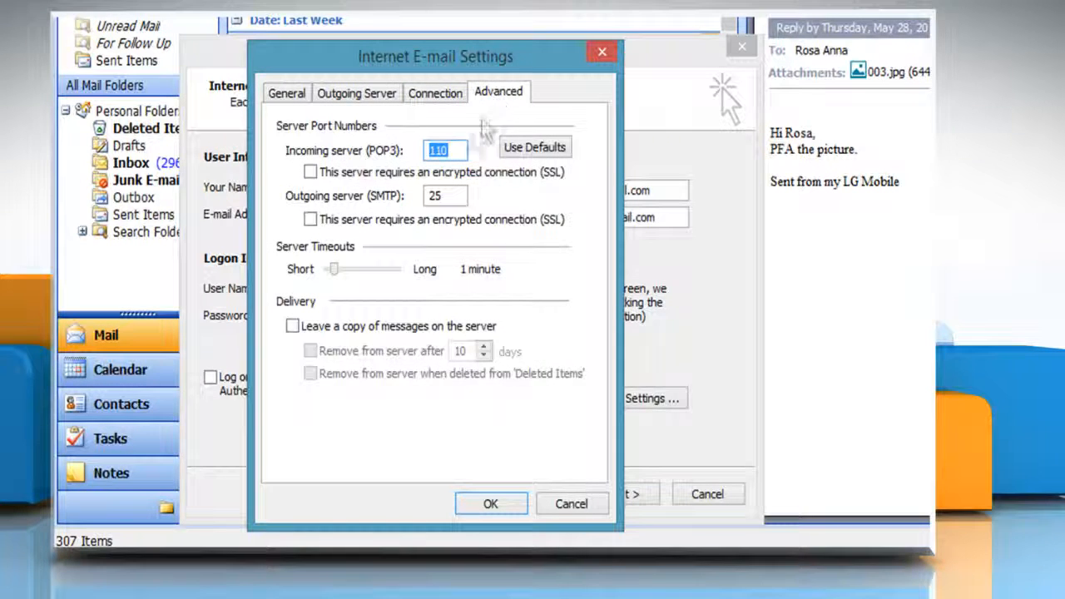
mouse_move(453, 150)
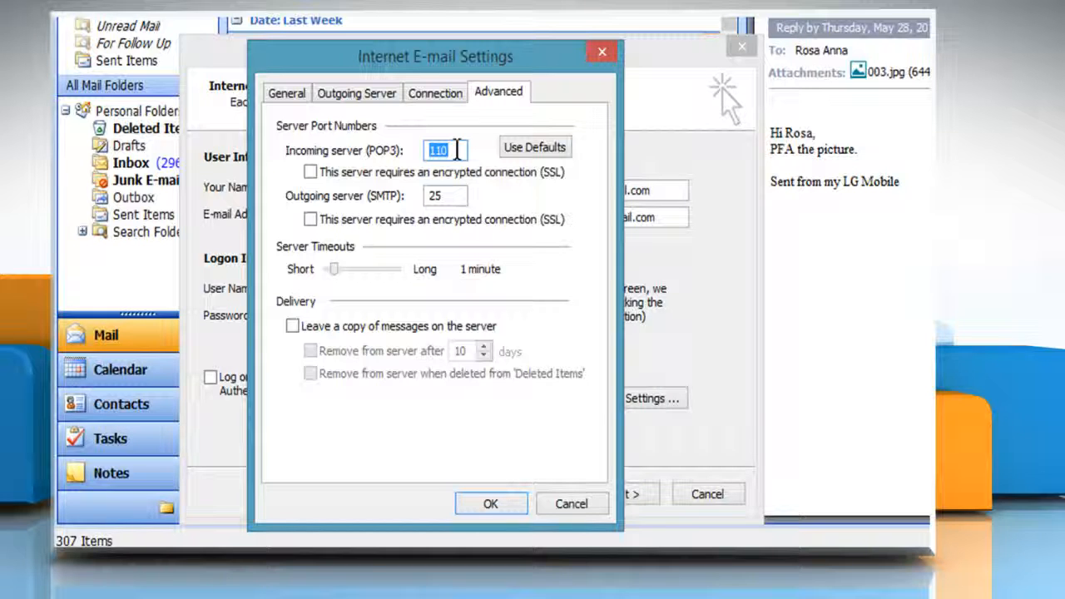
- Set the incoming POP3 port to 995 with an SSL encrypted connection
type("995")
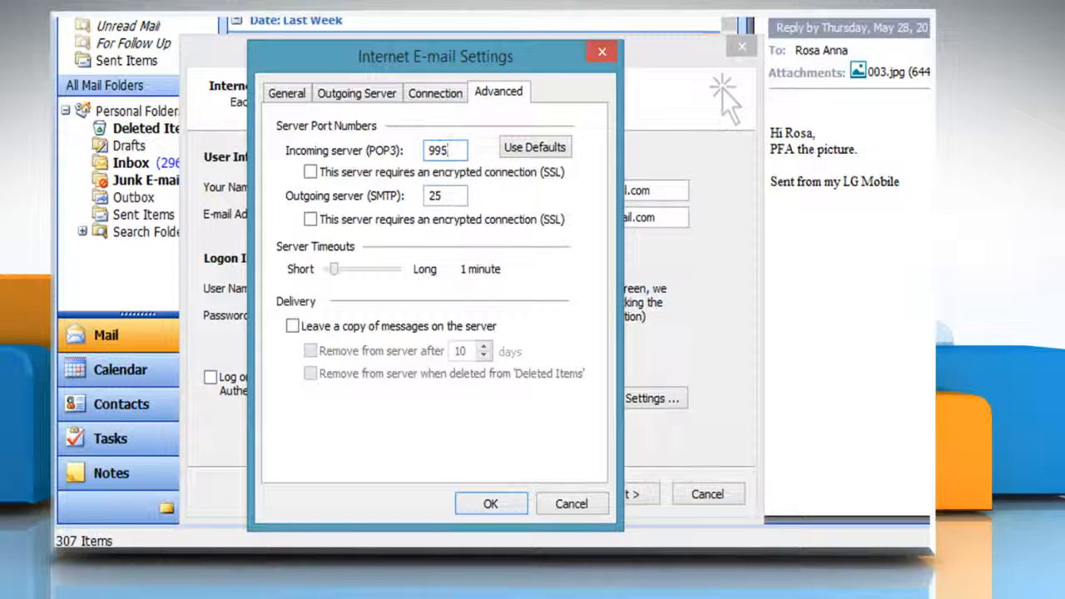
left_click(310, 171)
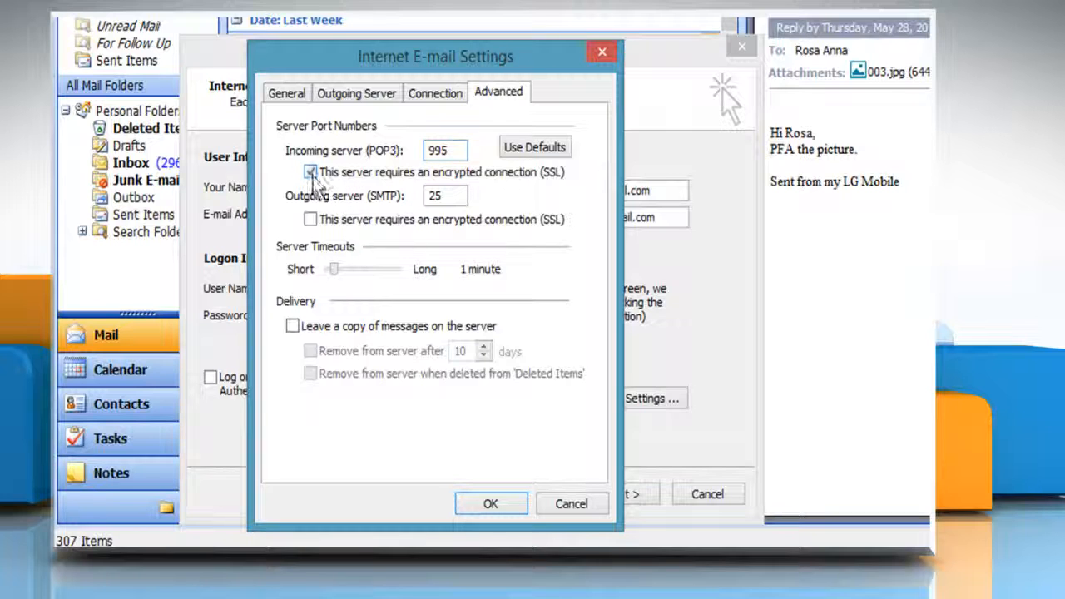
left_click(310, 171)
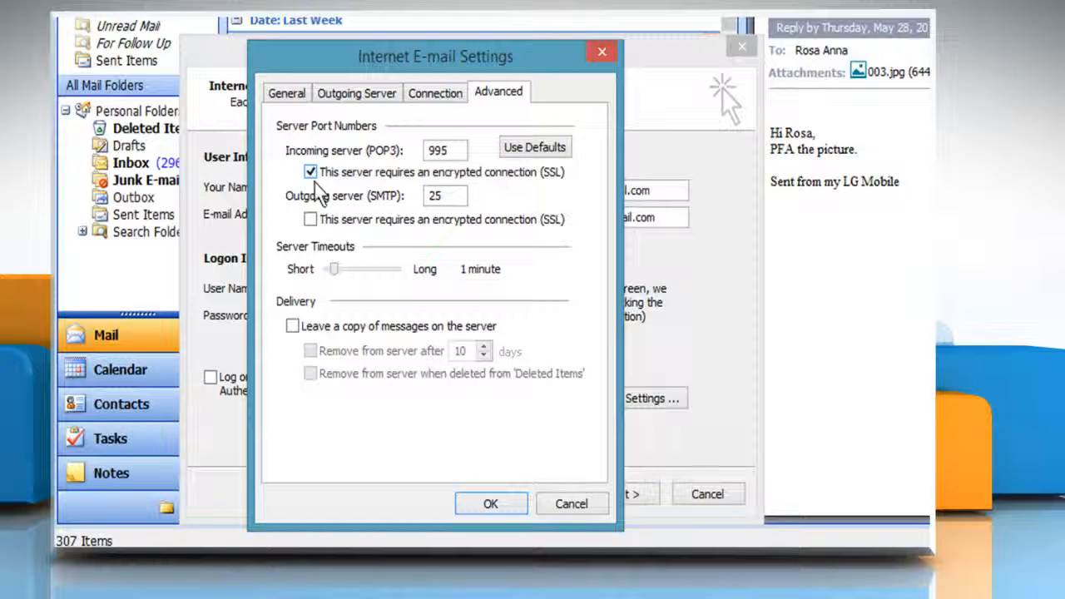
- Set the outgoing SMTP port to 587 with SSL and confirm the settings with OK
triple_click(446, 196)
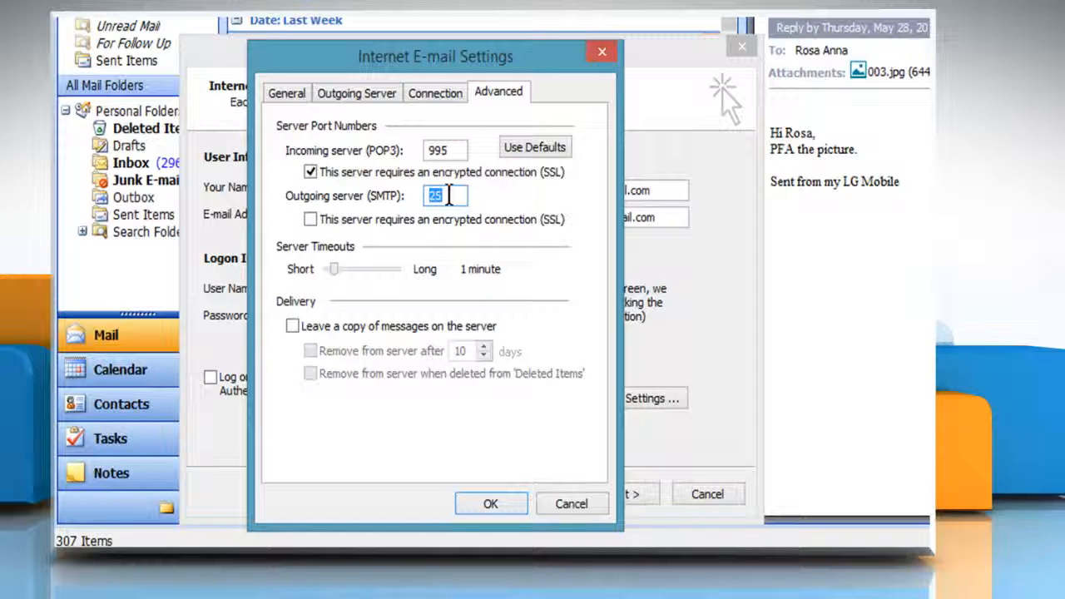
type("587")
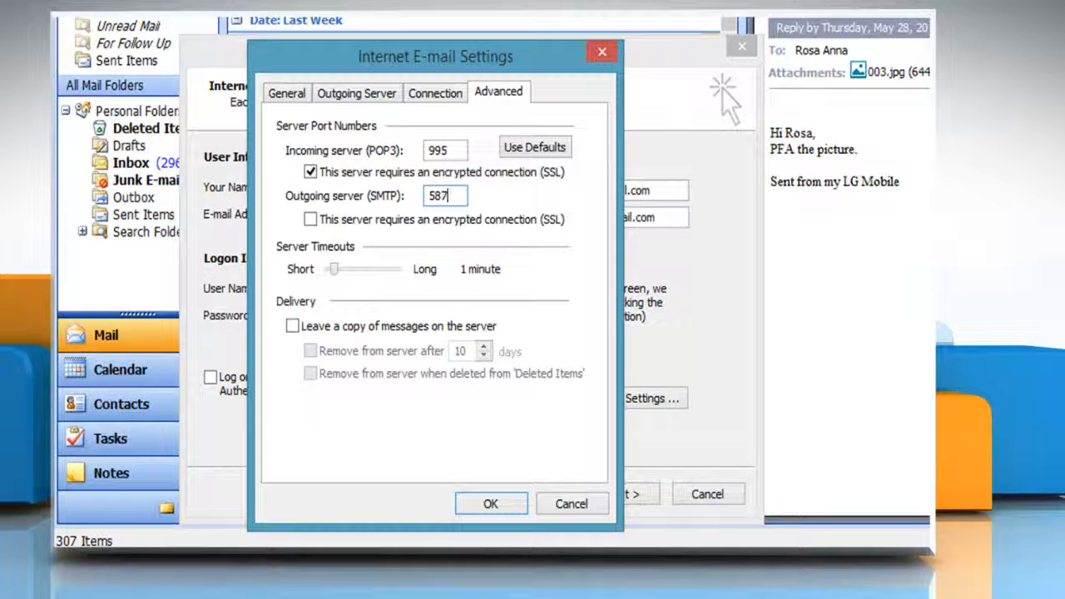
left_click(309, 220)
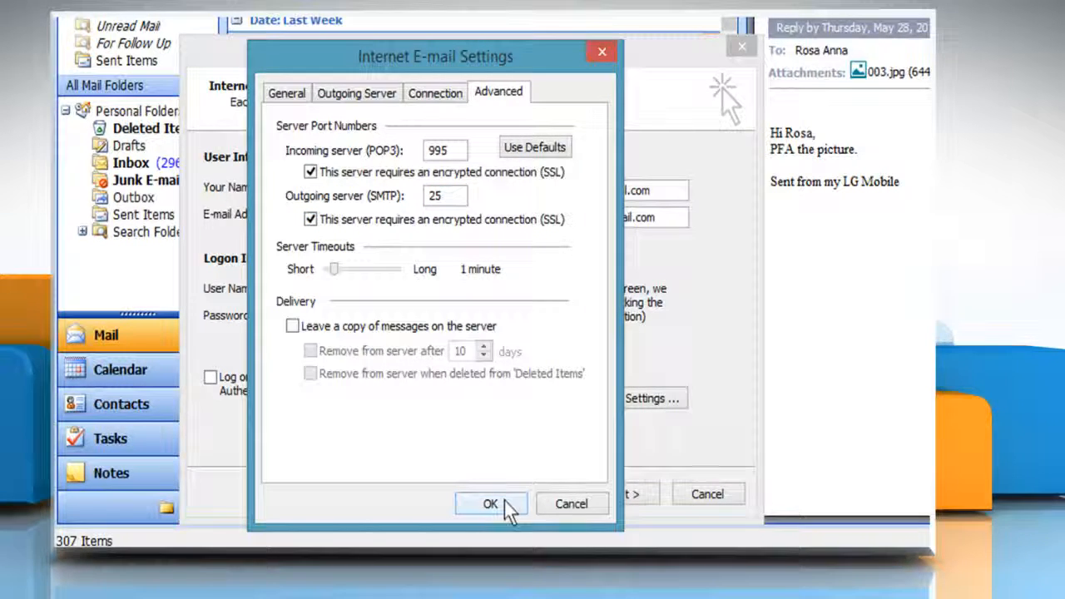
left_click(490, 503)
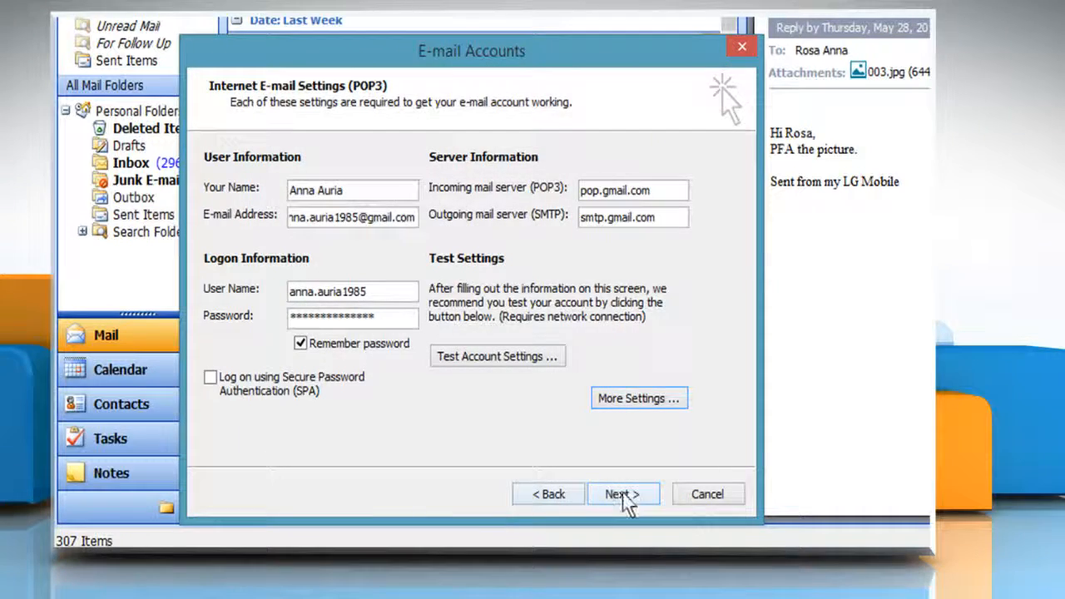
- Finish the account wizard and return to the Inbox
left_click(623, 493)
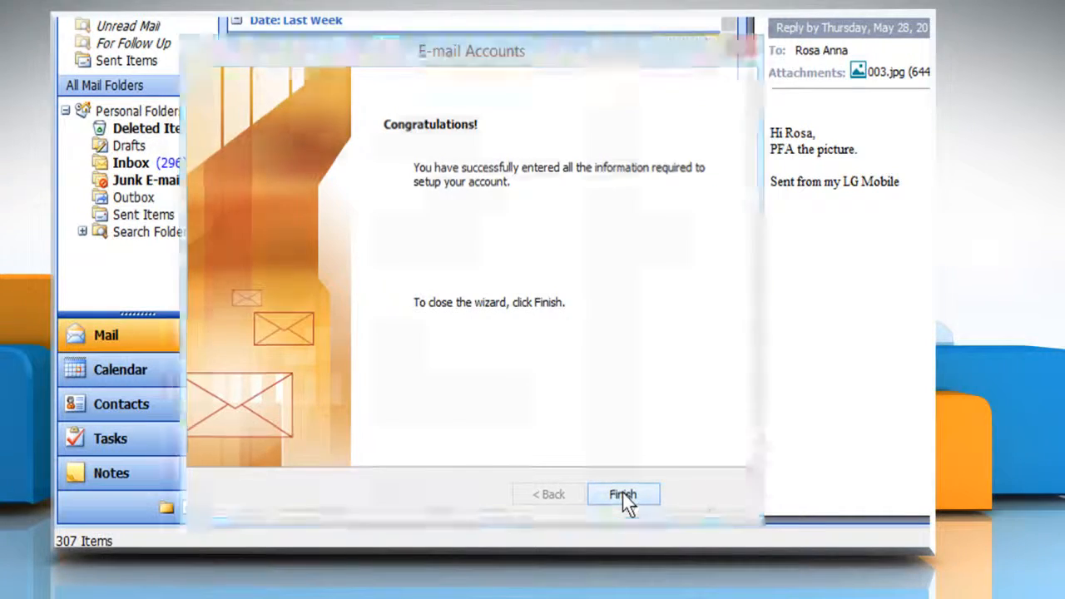
left_click(623, 495)
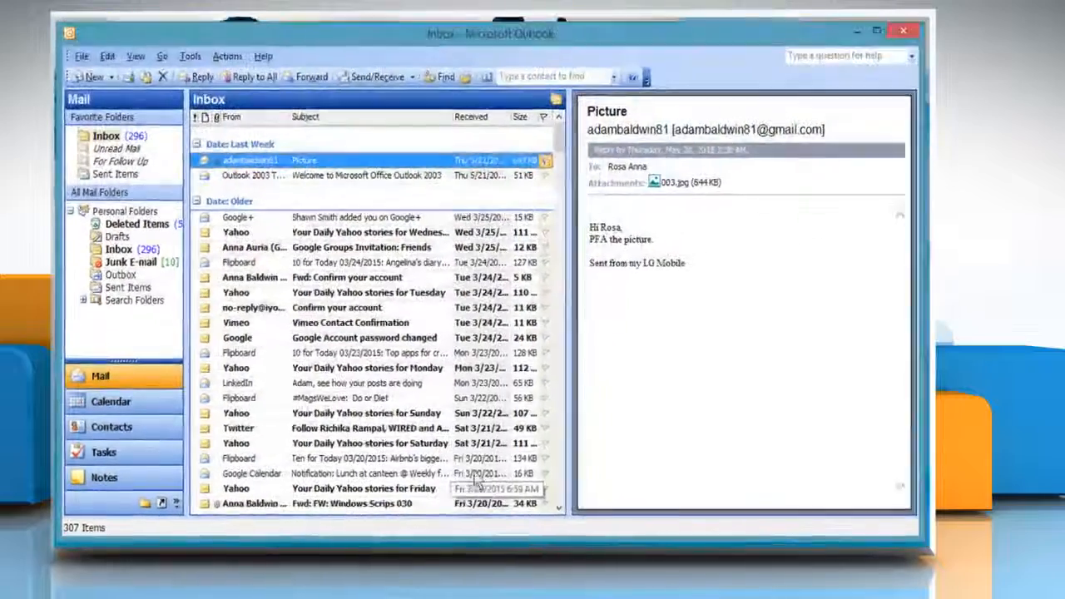